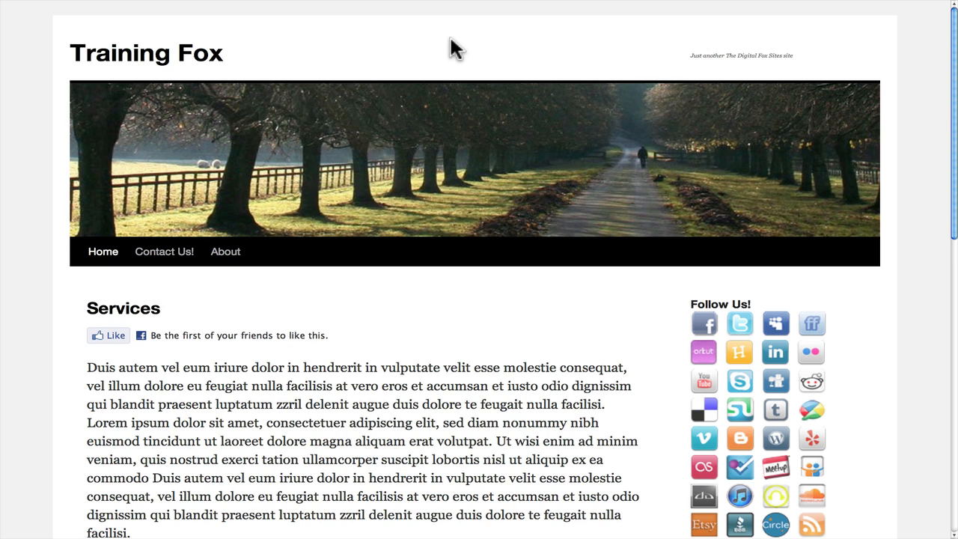
pyautogui.moveTo(237, 314)
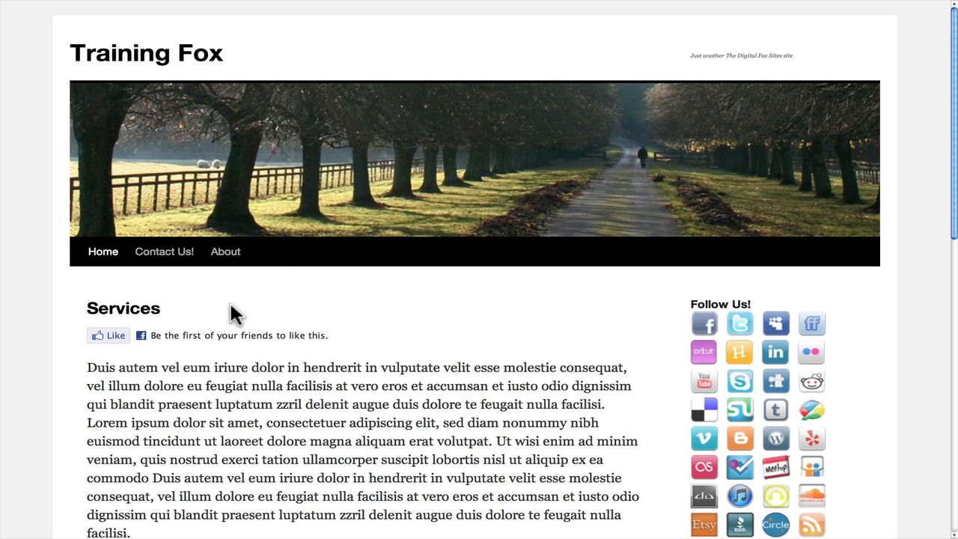
pyautogui.moveTo(219, 339)
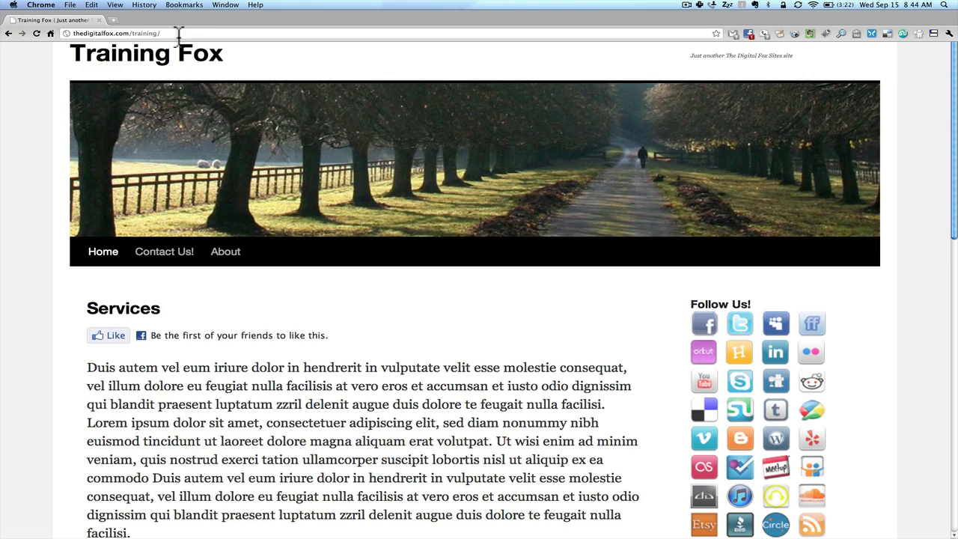
# Step: Go to the site's /wp-admin address to load the WordPress Dashboard
pyautogui.write('/wp-admin')
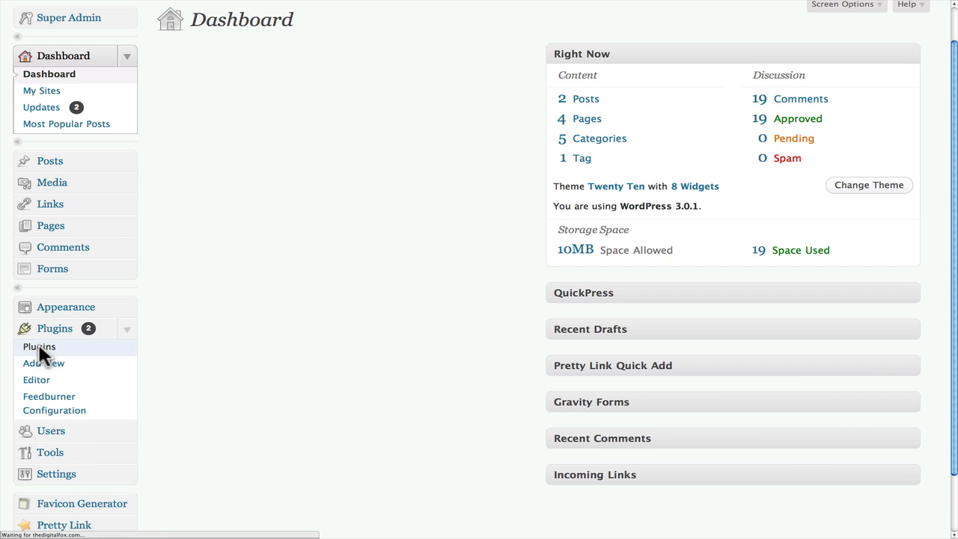
# Step: Show the installed plugins list scrolled to WP Facebook Like, listed as active
pyautogui.click(38, 347)
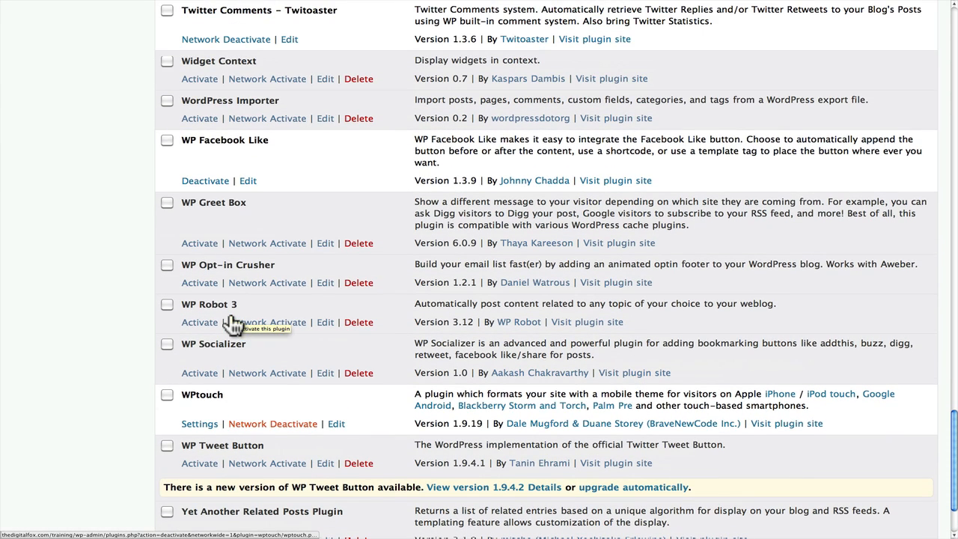
pyautogui.scroll(-3)
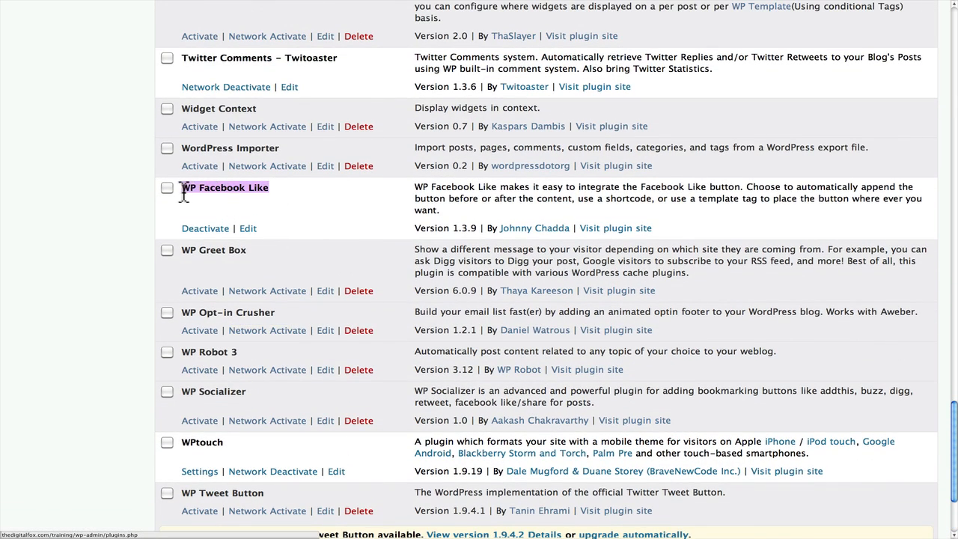
pyautogui.moveTo(292, 217)
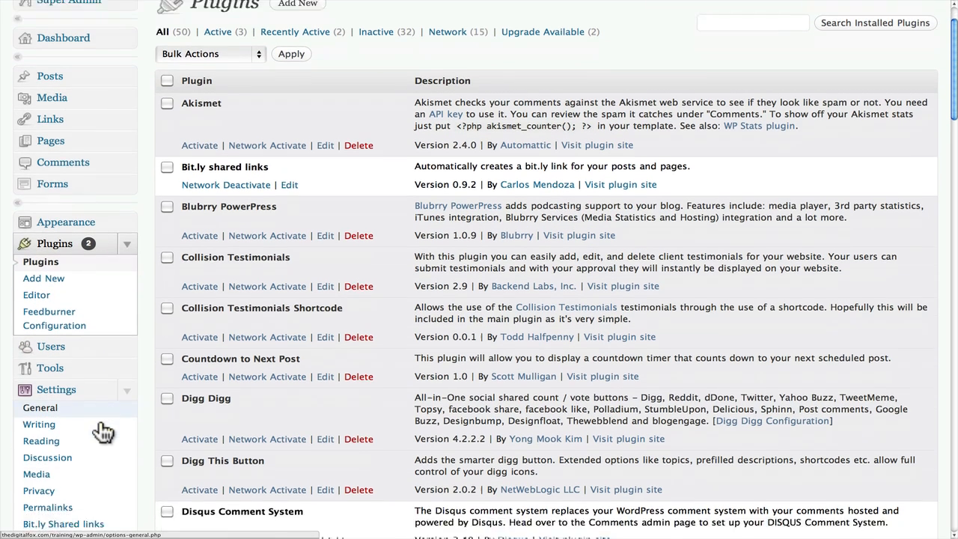
# Step: Review the WP Facebook Like Options page from Basic Settings down to Advanced Settings
pyautogui.scroll(-3)
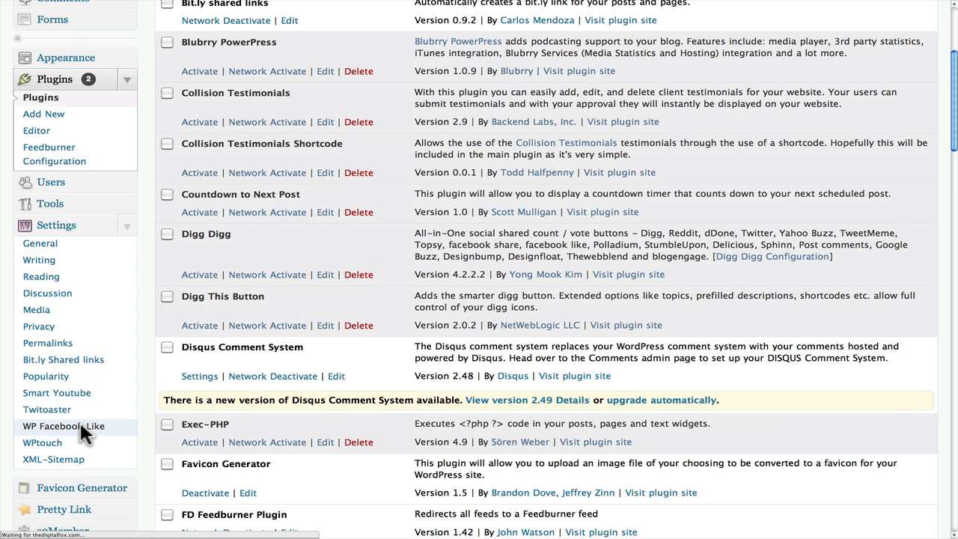
pyautogui.click(63, 425)
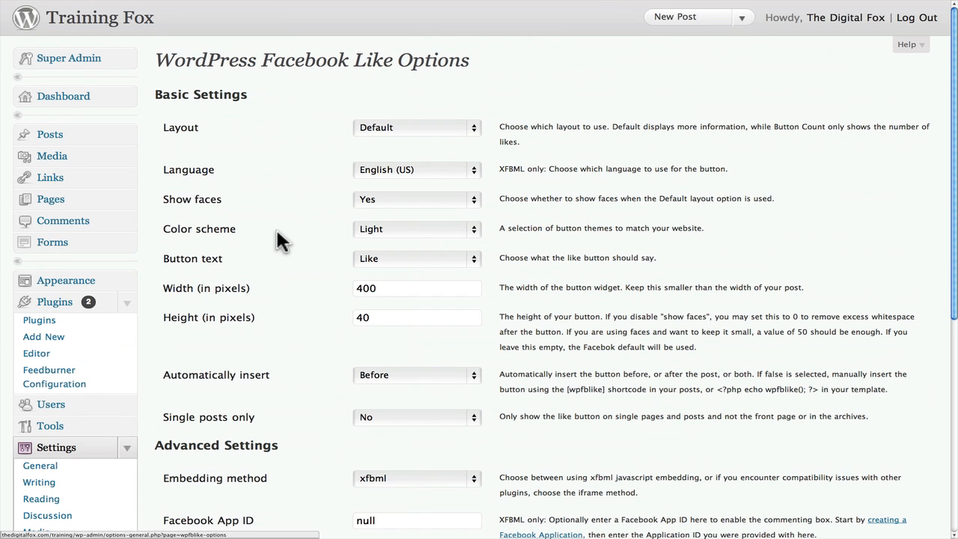
pyautogui.moveTo(596, 166)
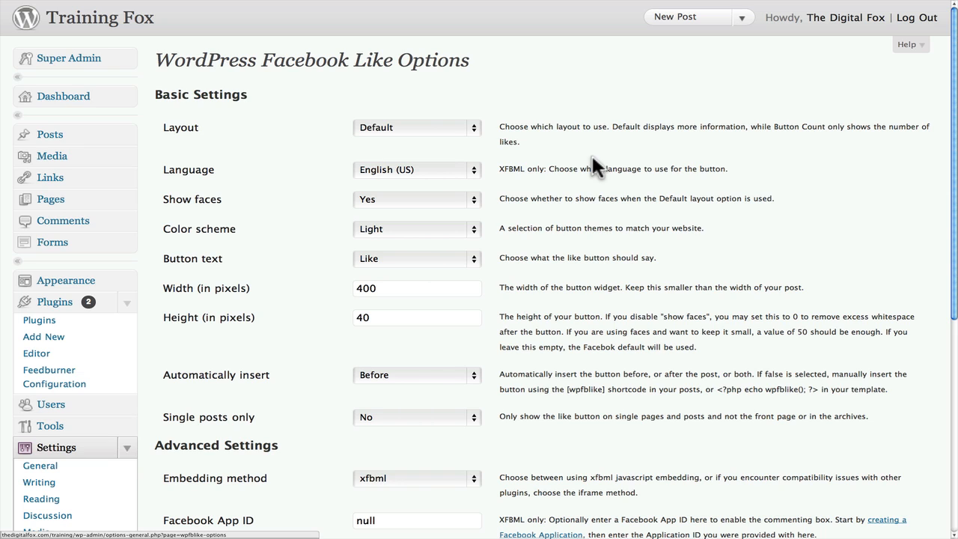
pyautogui.moveTo(486, 143)
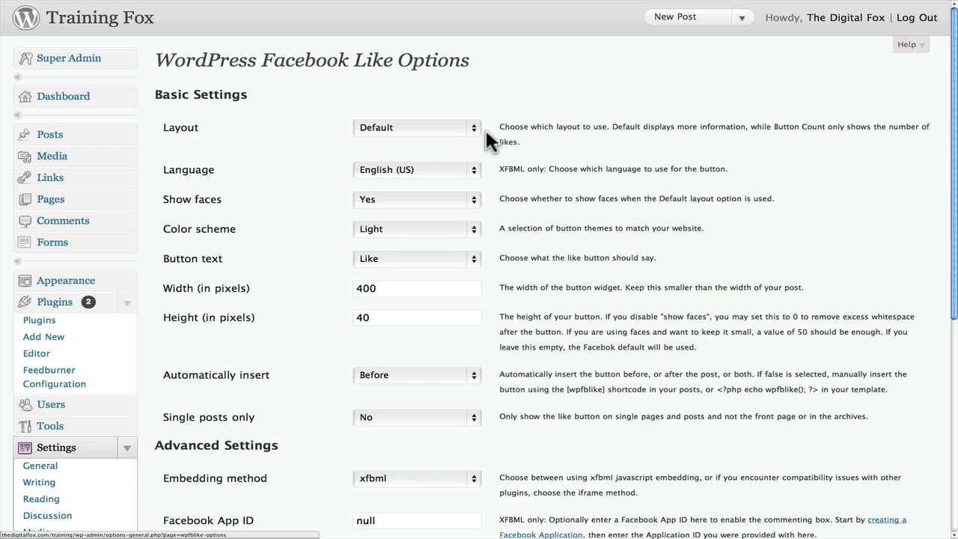
pyautogui.moveTo(447, 204)
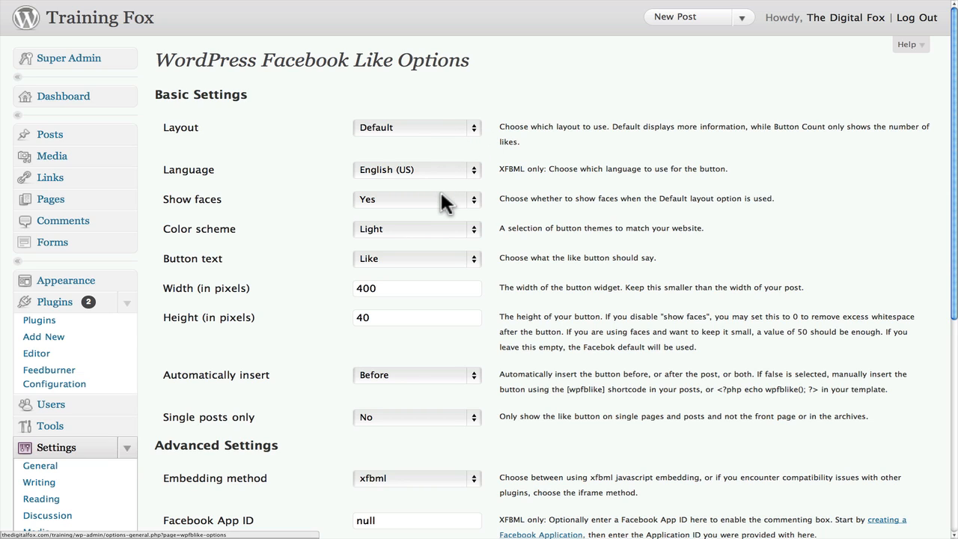
pyautogui.scroll(-3)
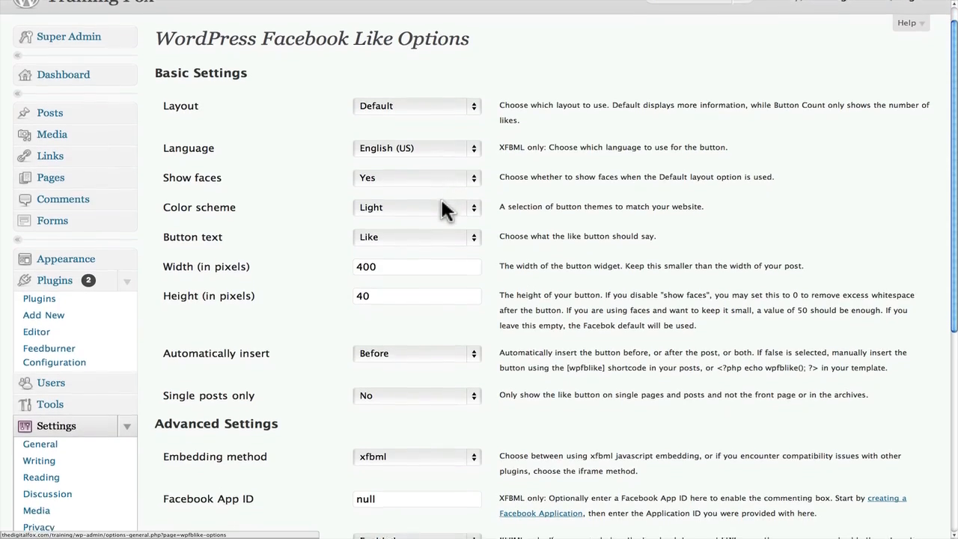
pyautogui.scroll(-3)
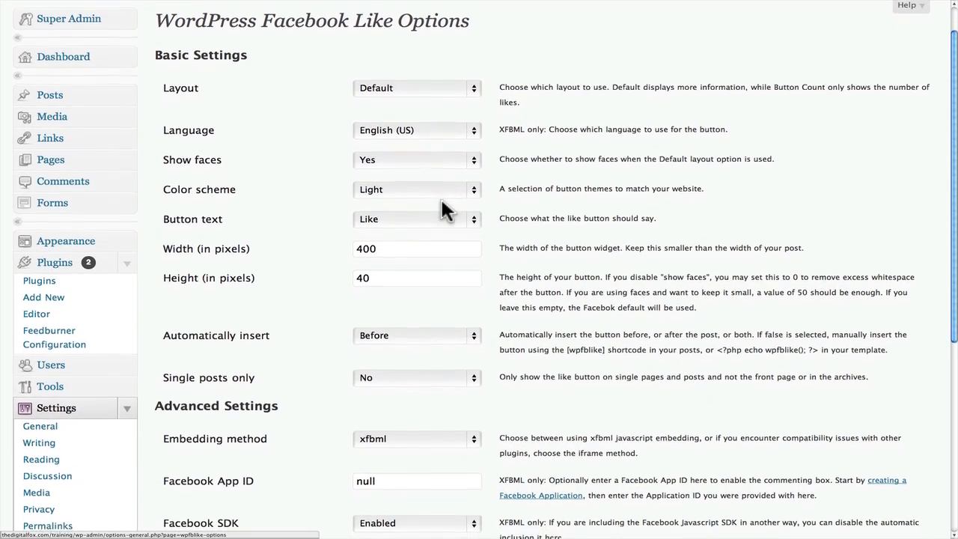
pyautogui.click(416, 219)
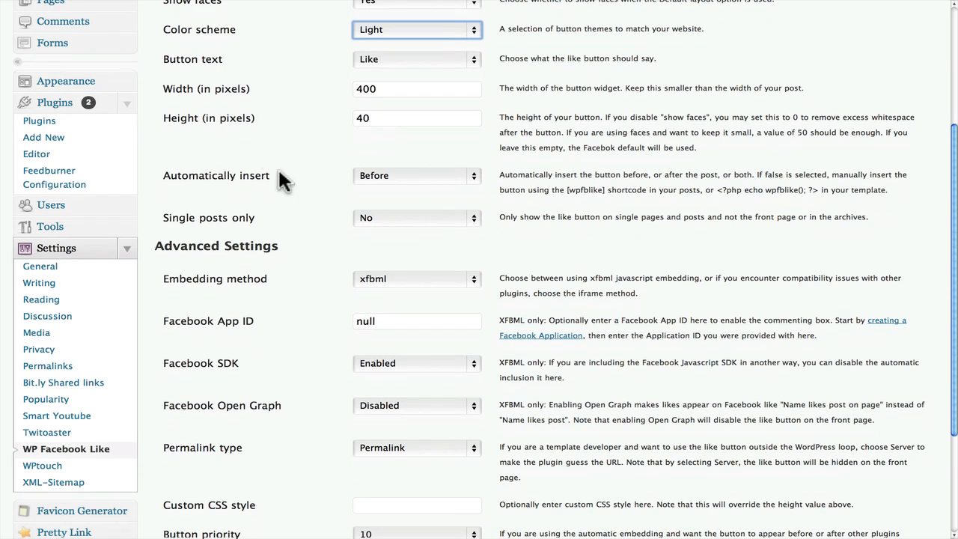
# Step: Set Automatically insert to Both so Like buttons appear before and after posts
pyautogui.click(417, 175)
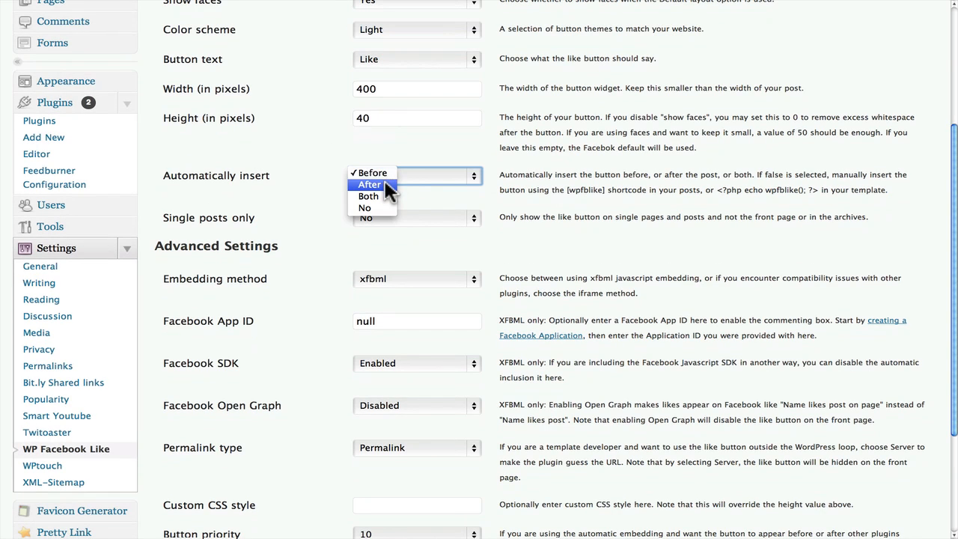
pyautogui.click(372, 174)
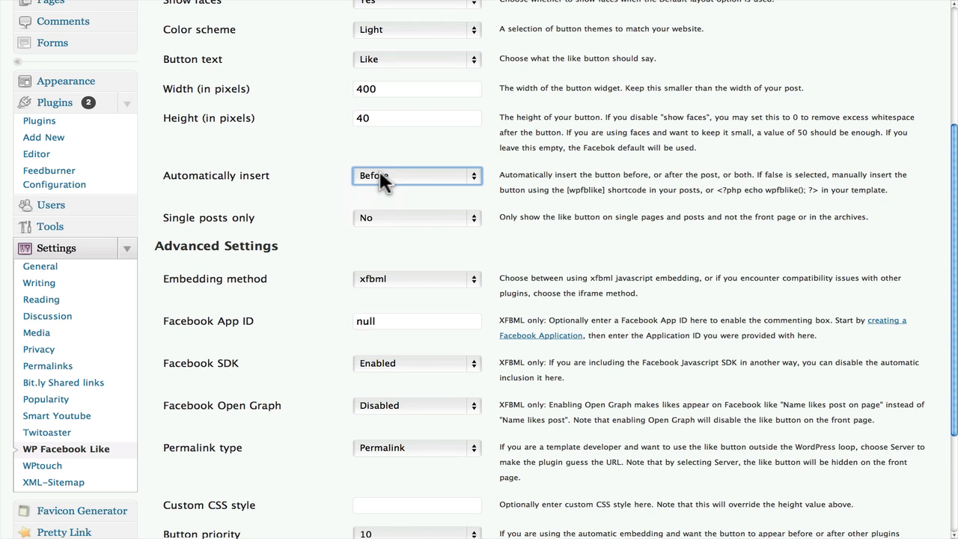
pyautogui.click(416, 175)
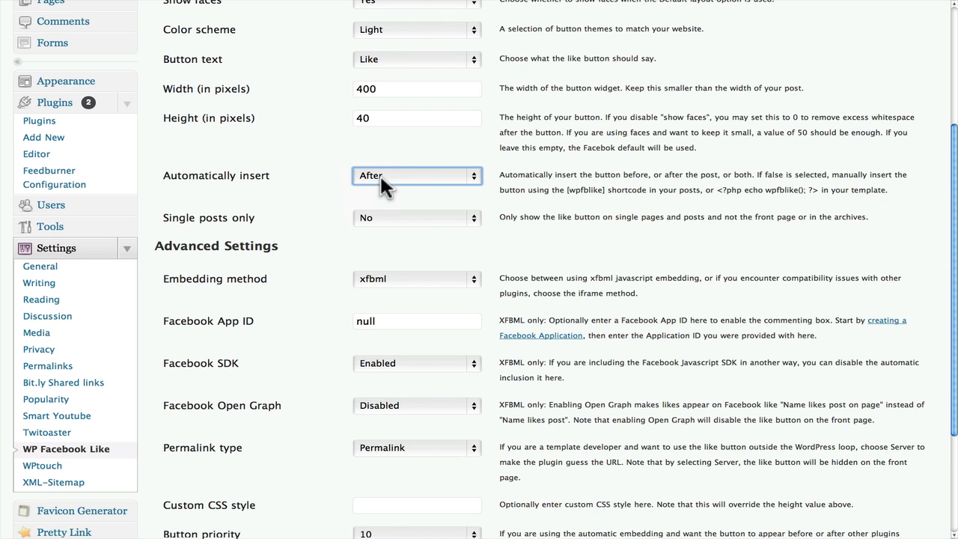
pyautogui.click(416, 176)
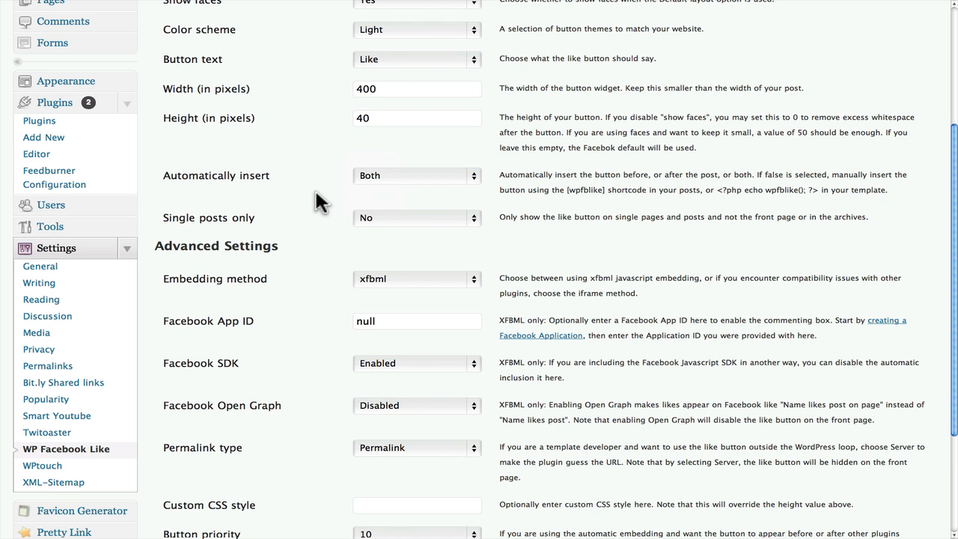
# Step: Save the Like button settings and return to the live Training Fox site
pyautogui.scroll(-3)
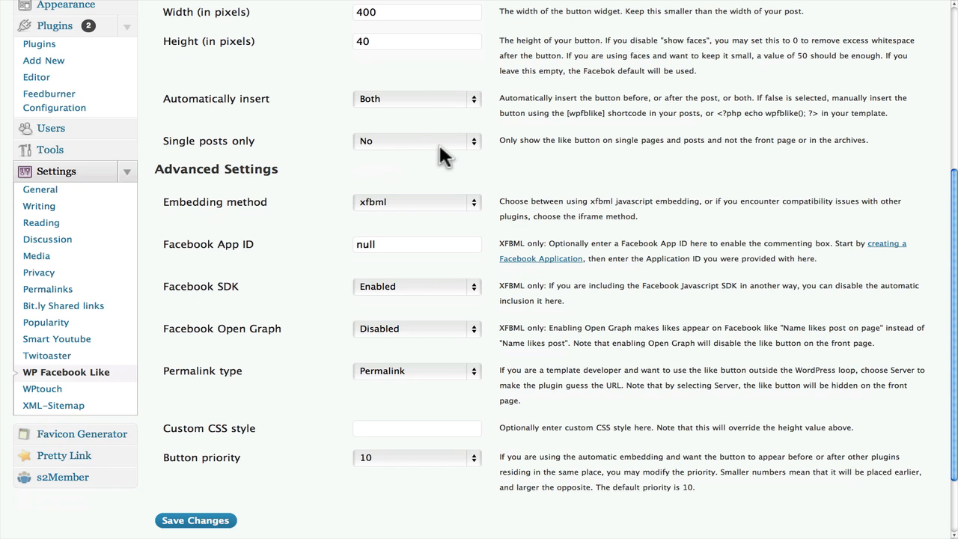
pyautogui.moveTo(458, 147)
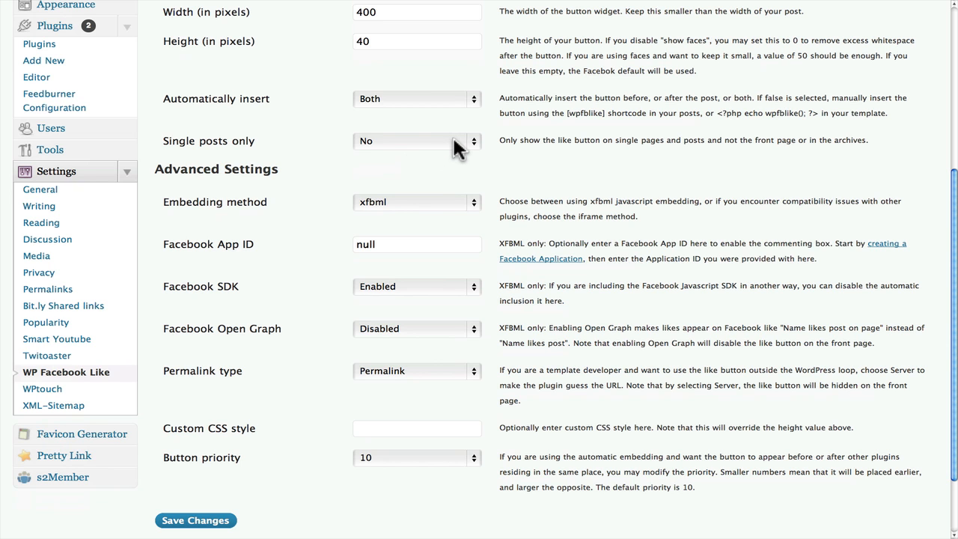
pyautogui.moveTo(311, 219)
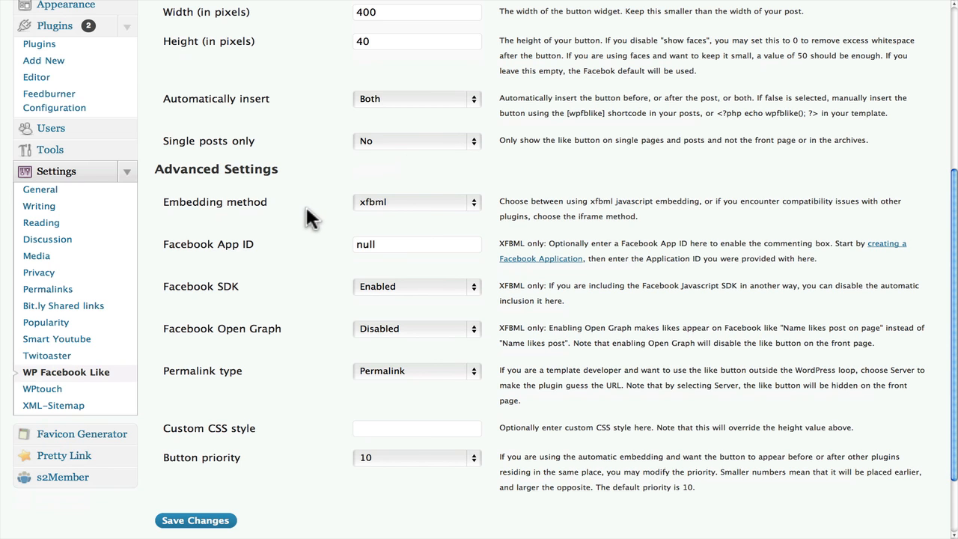
pyautogui.scroll(-3)
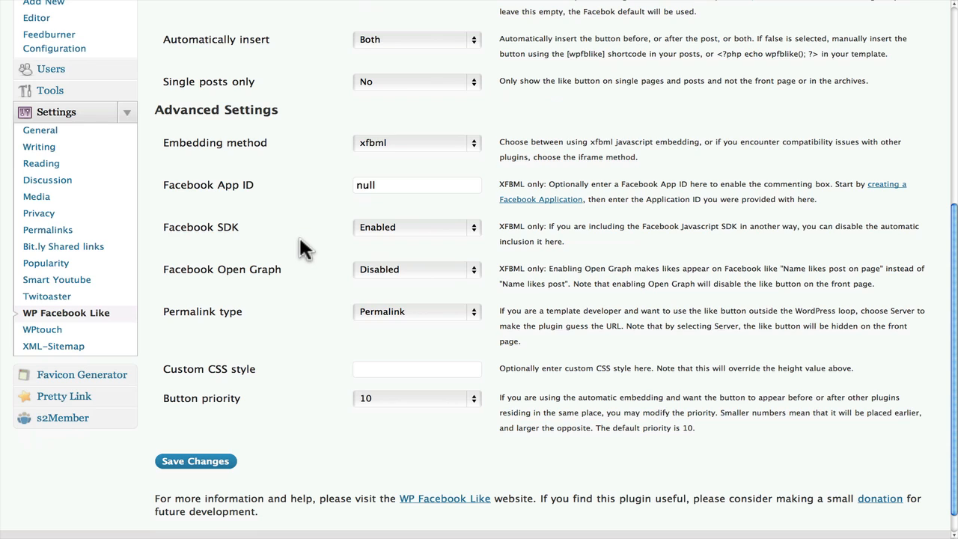
pyautogui.moveTo(219, 409)
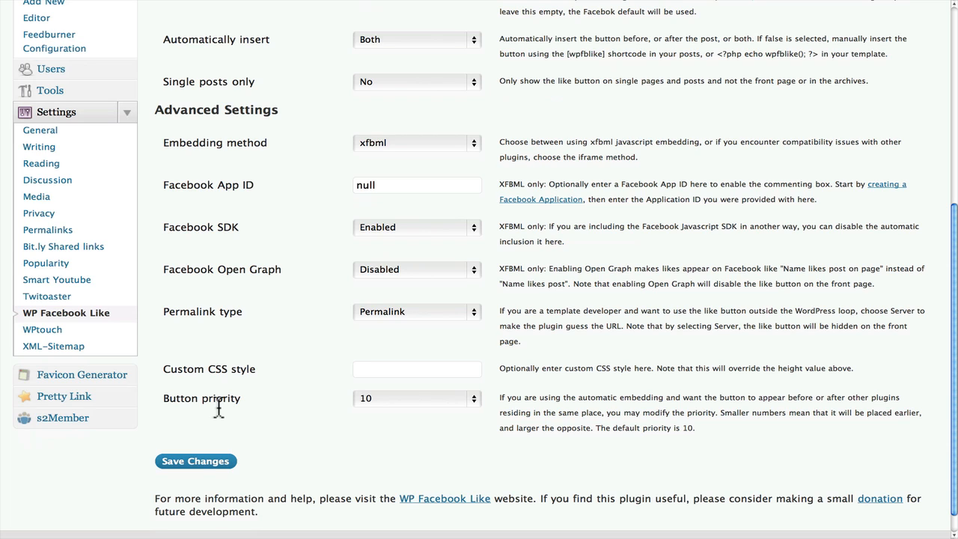
pyautogui.click(195, 461)
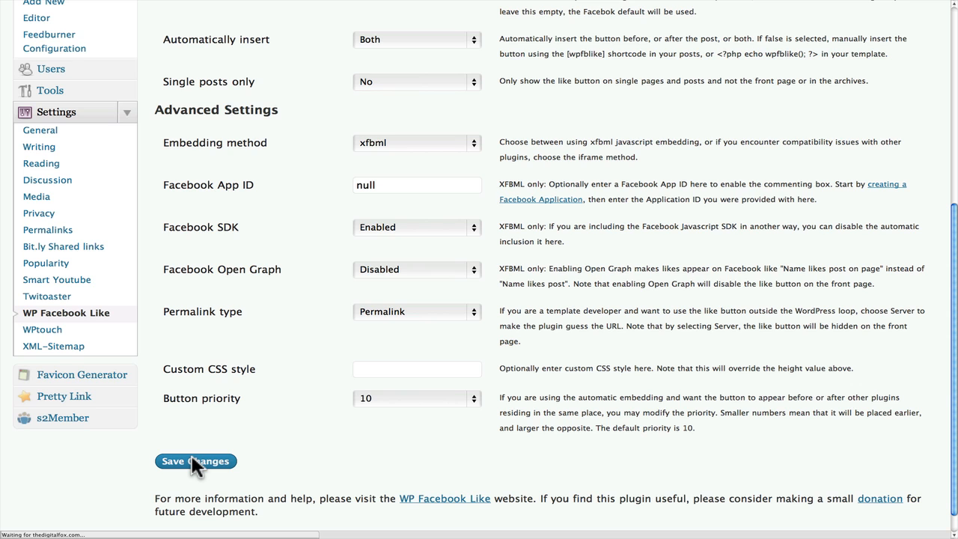
pyautogui.click(195, 461)
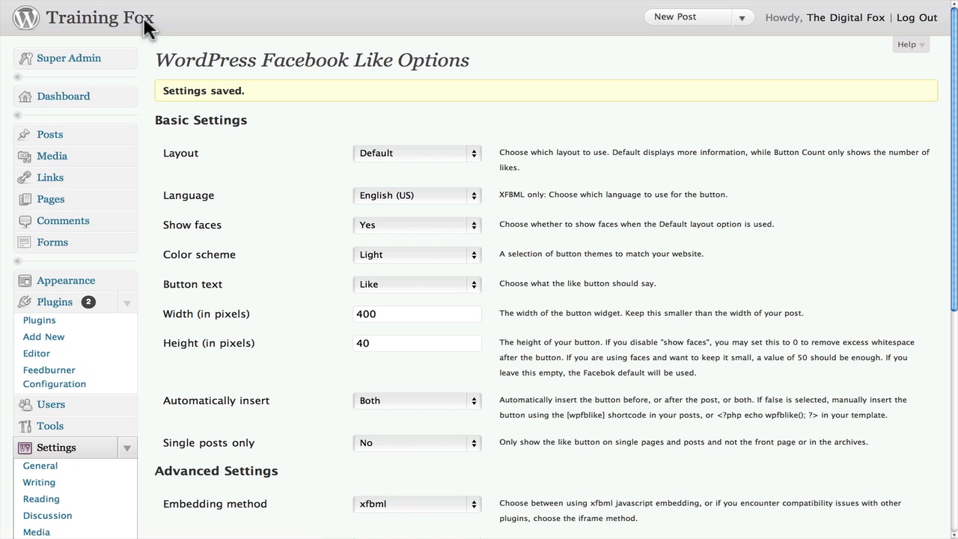
pyautogui.moveTo(237, 21)
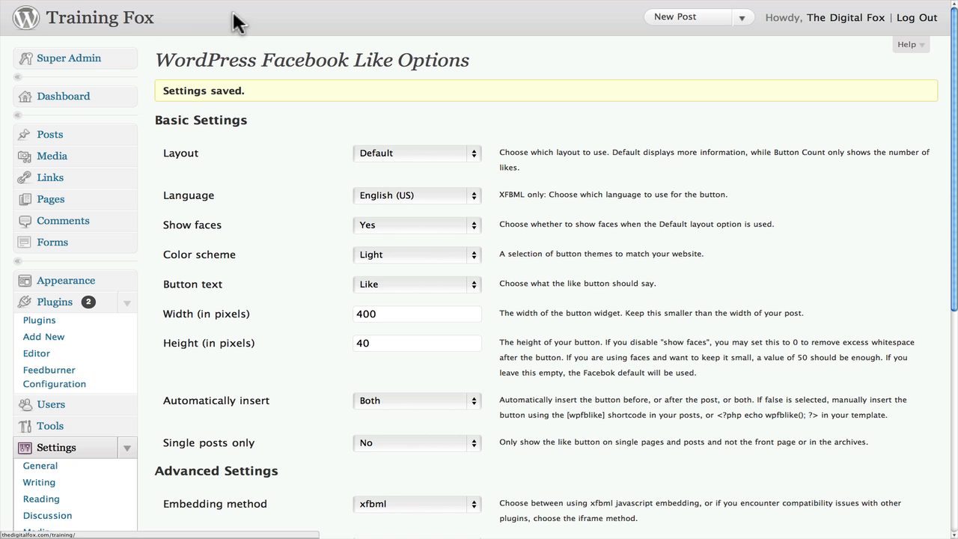
pyautogui.click(150, 21)
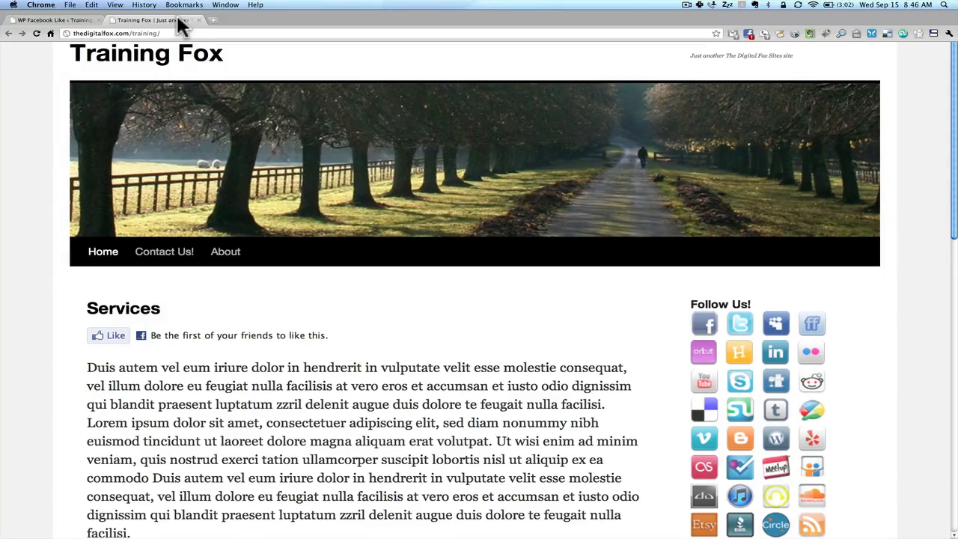
pyautogui.scroll(-3)
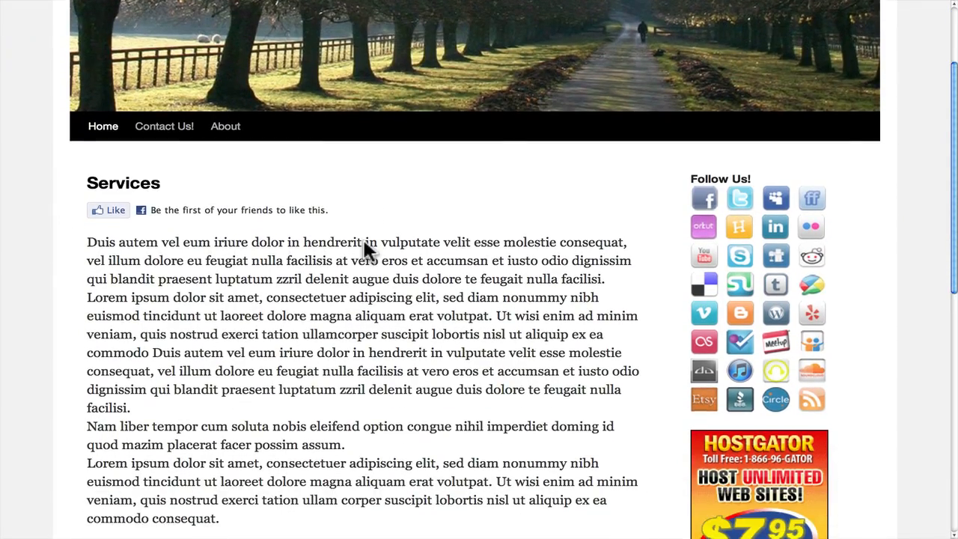
pyautogui.scroll(-3)
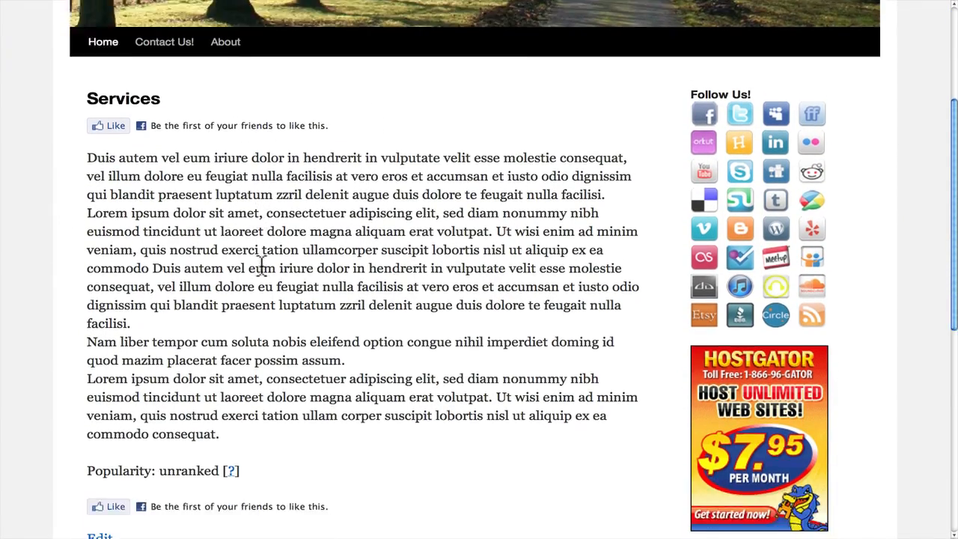
pyautogui.scroll(-3)
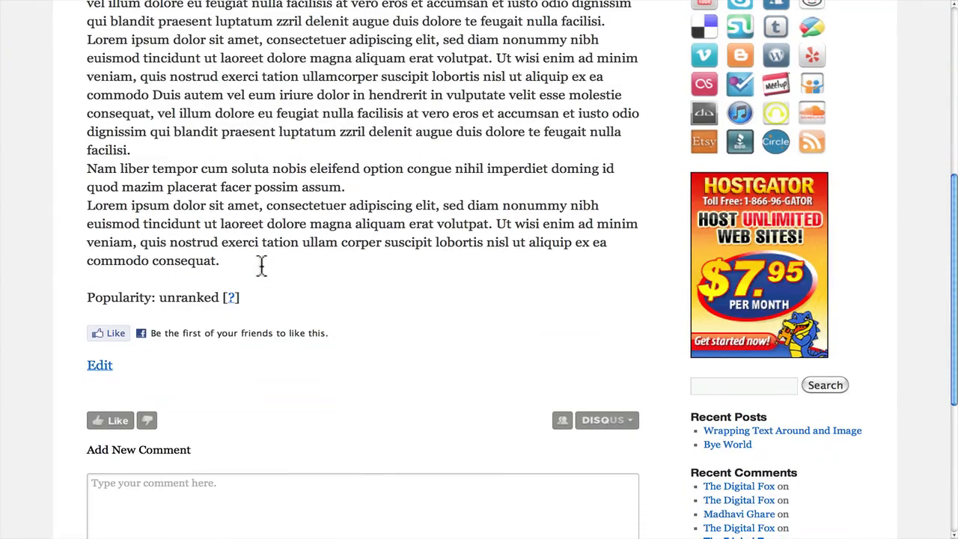